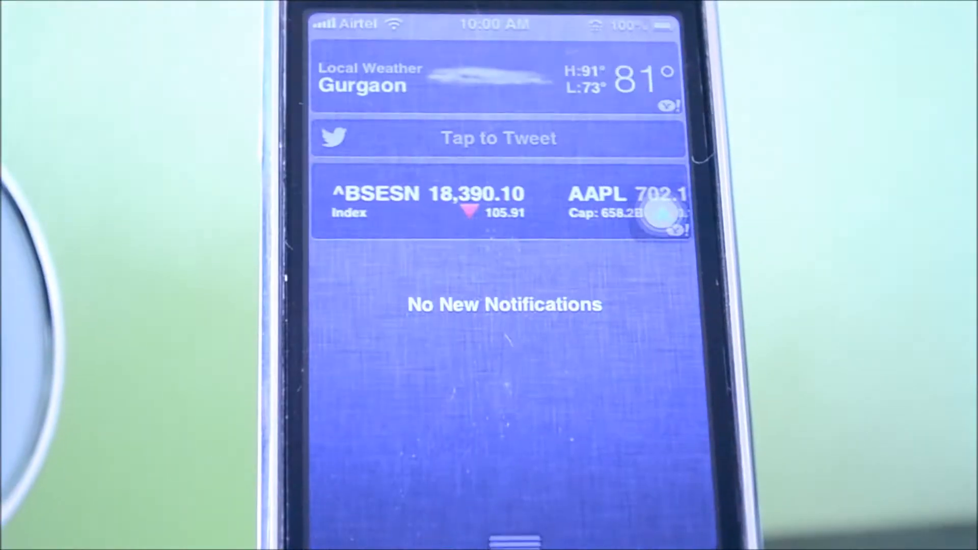
- Scroll the stock ticker, tap Tap to Tweet, and begin typing a tweet
{"action": "scroll", "scroll_direction": "left", "scroll_amount": 3}
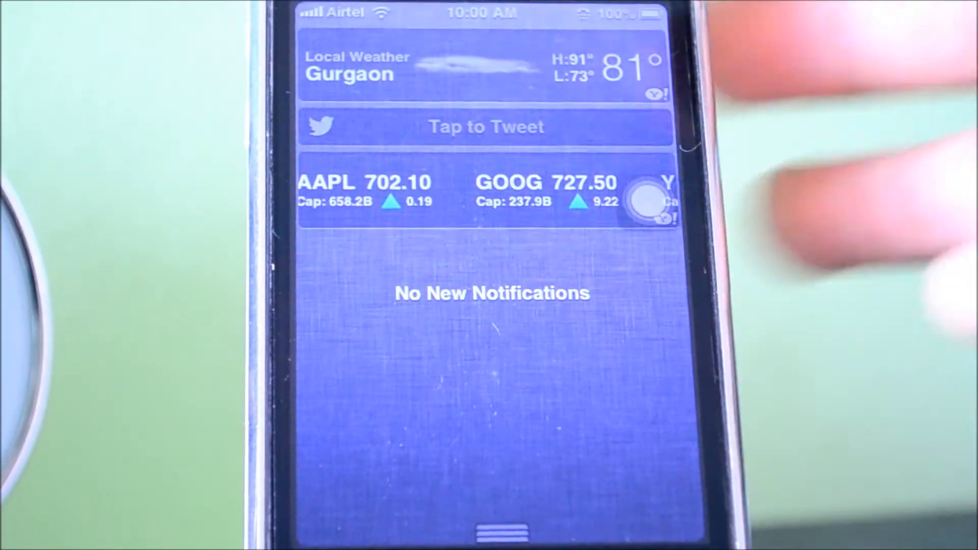
{"action": "left_click", "coordinate": [485, 127]}
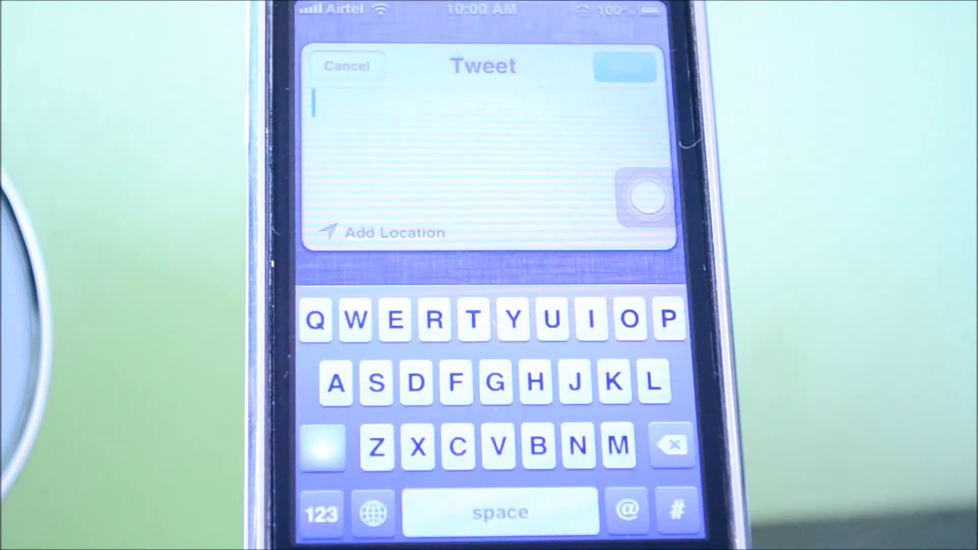
{"action": "type", "text": "T"}
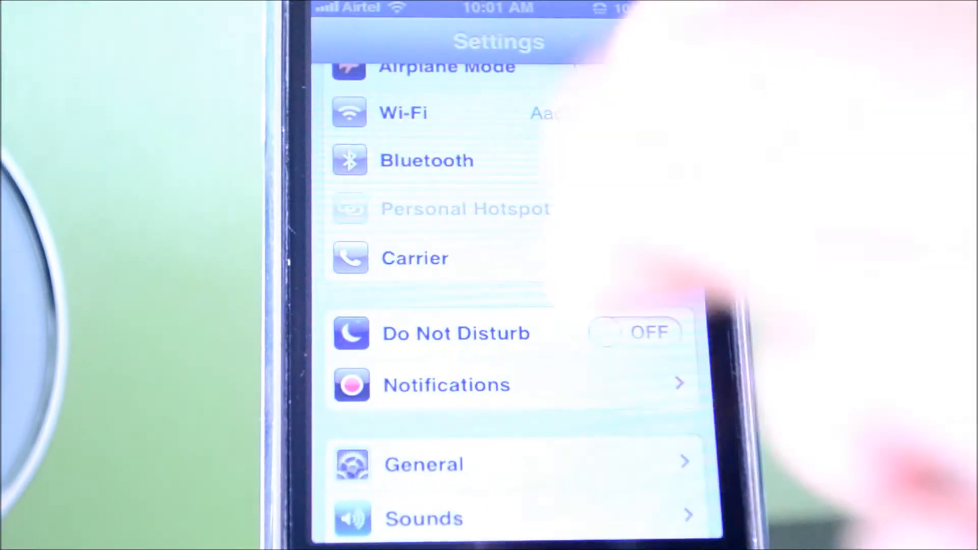
- Switch Do Not Disturb to ON in Settings, showing the moon icon
{"action": "left_click", "coordinate": [635, 331]}
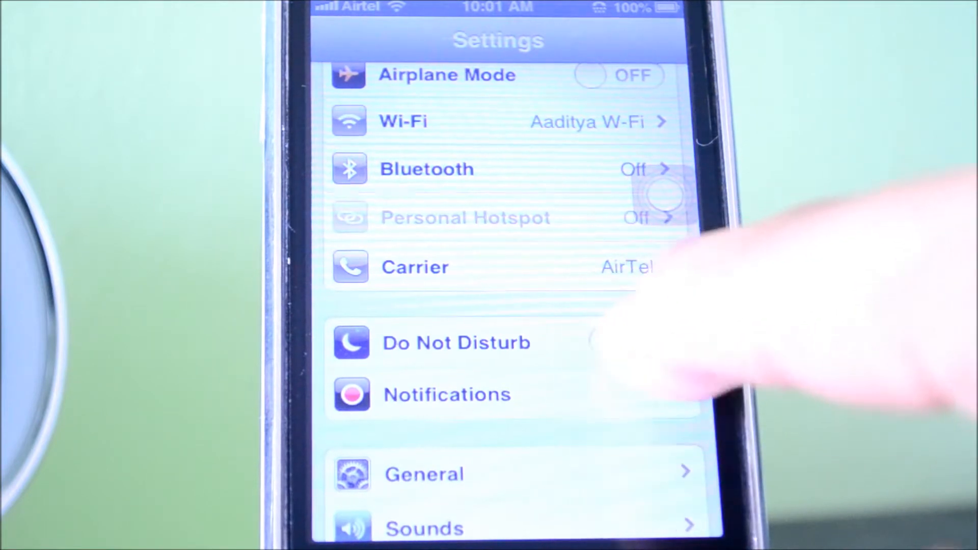
{"action": "left_click", "coordinate": [617, 342]}
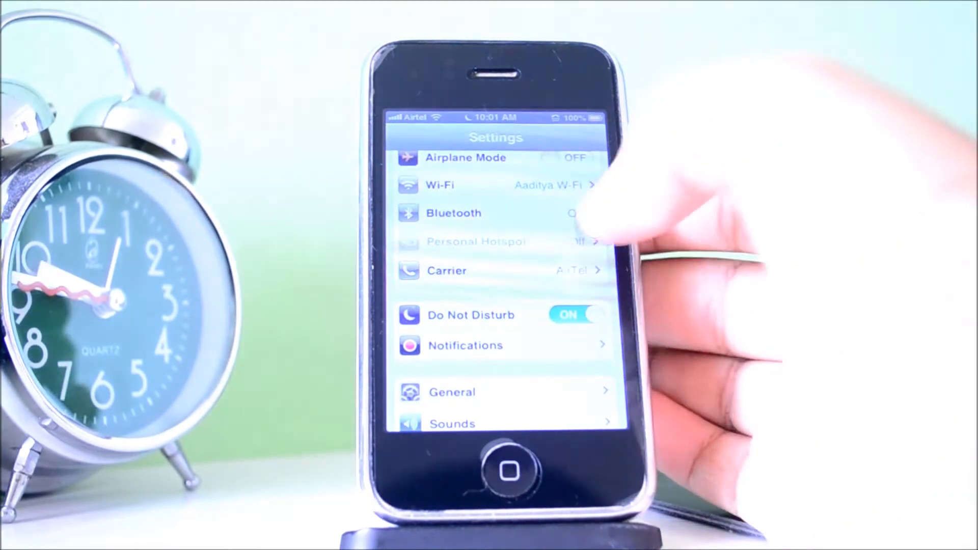
{"action": "left_click", "coordinate": [506, 472]}
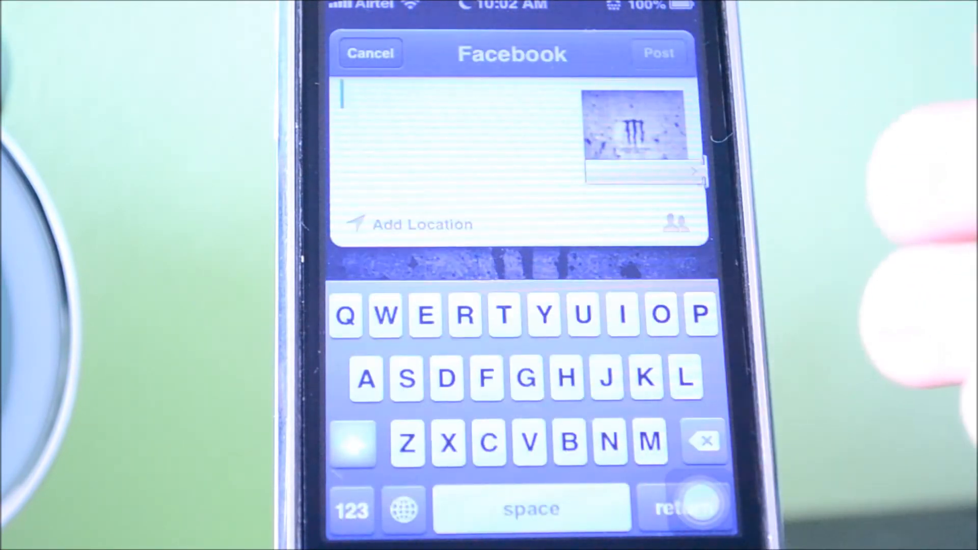
- Tap Post on the photo's Facebook sheet, triggering the No Facebook Account alert
{"action": "left_click", "coordinate": [659, 53]}
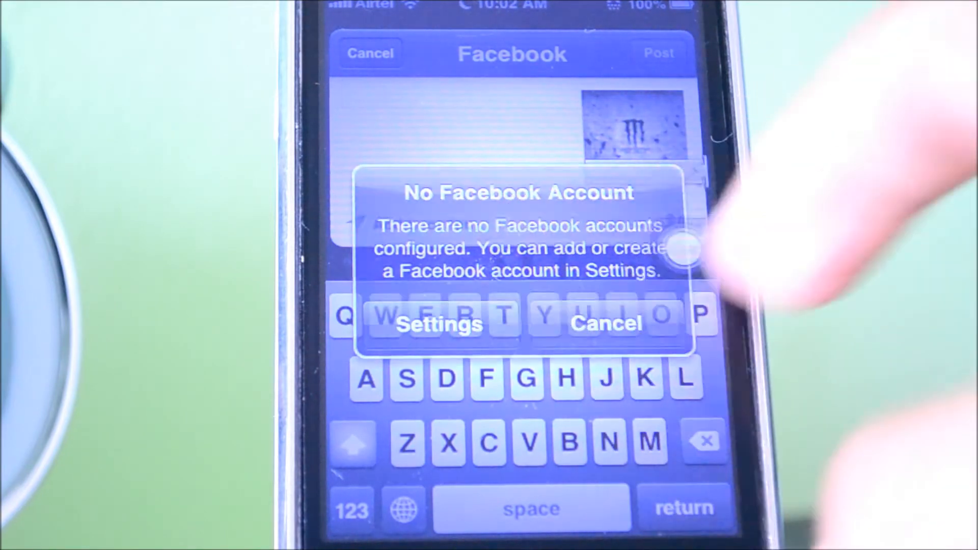